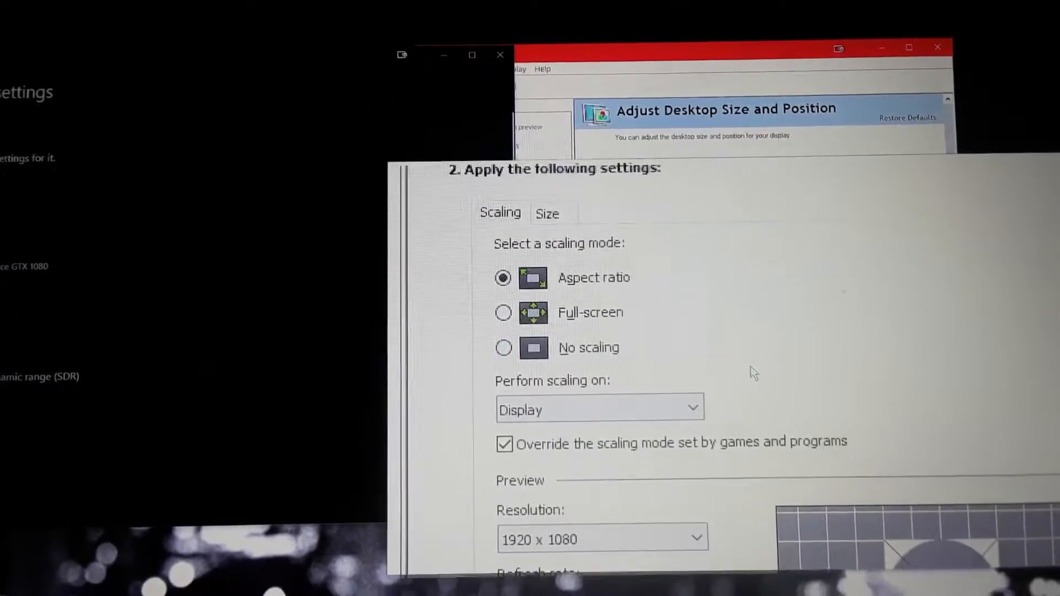
Step: Set display 2 to a 1920×1080 desktop and bring up the desktop size and scaling settings
scroll(down, 3)
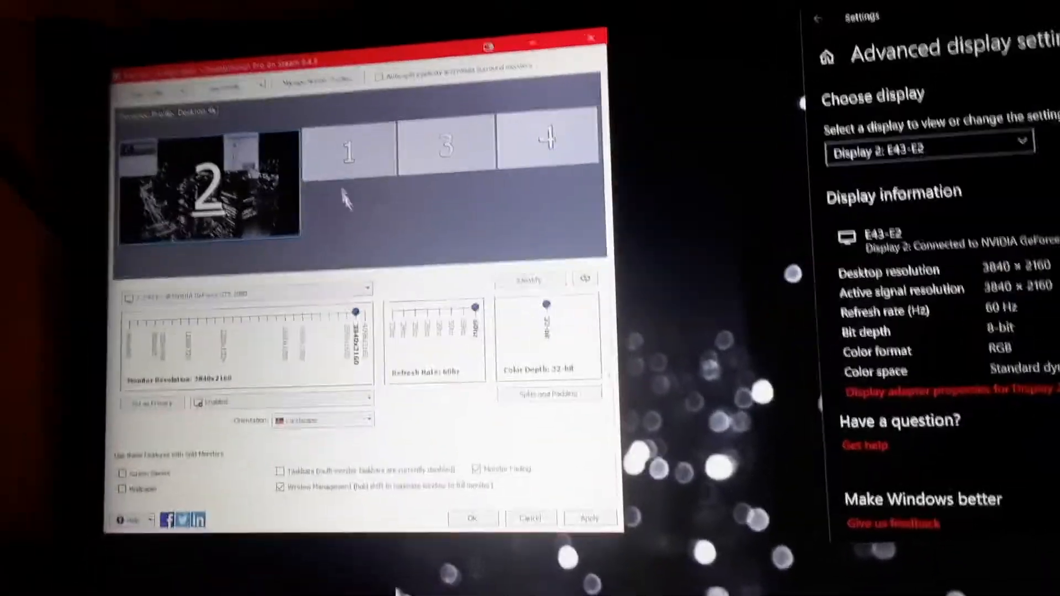
click(422, 48)
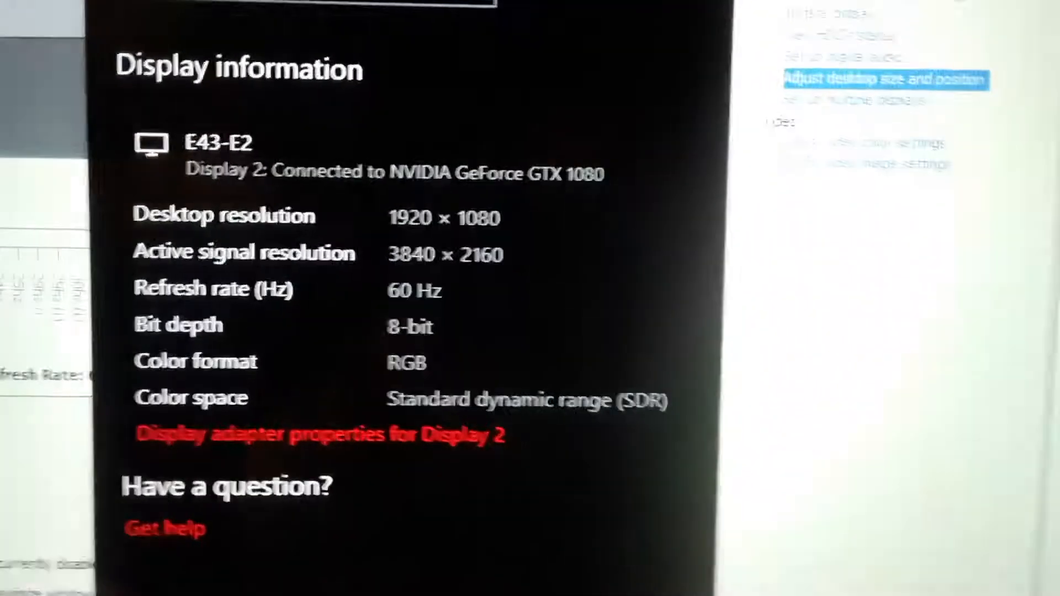
click(877, 79)
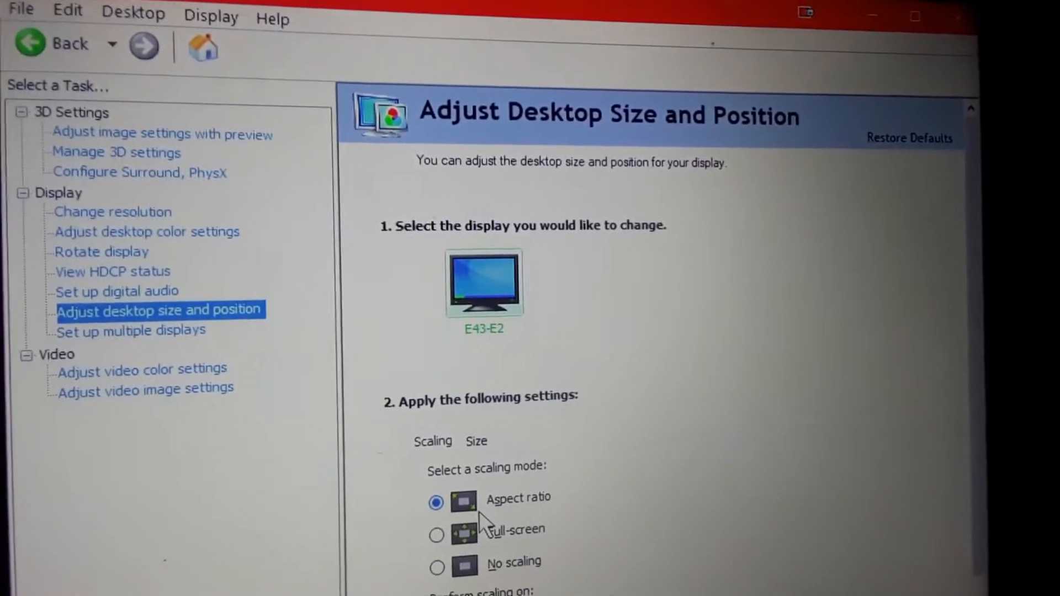
Step: Switch Perform scaling on to GPU for the E43-E2 display and apply it
click(713, 398)
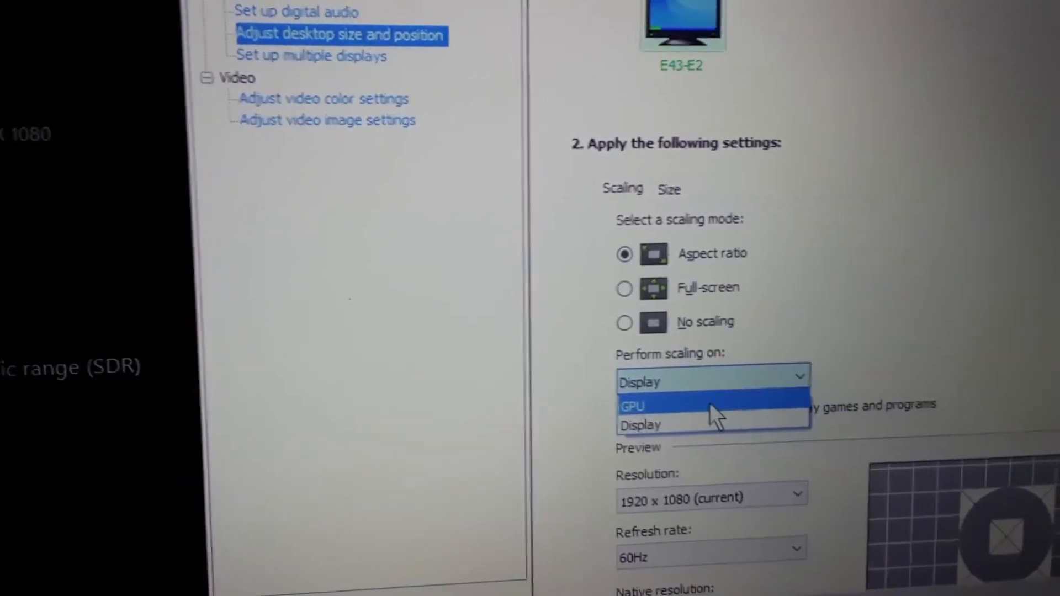
click(635, 406)
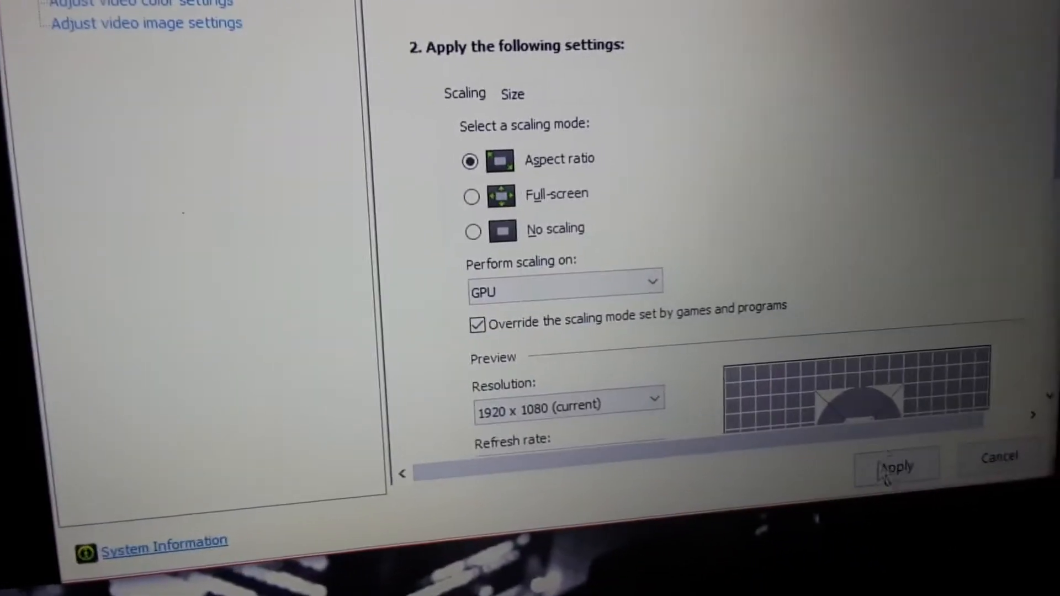
click(897, 466)
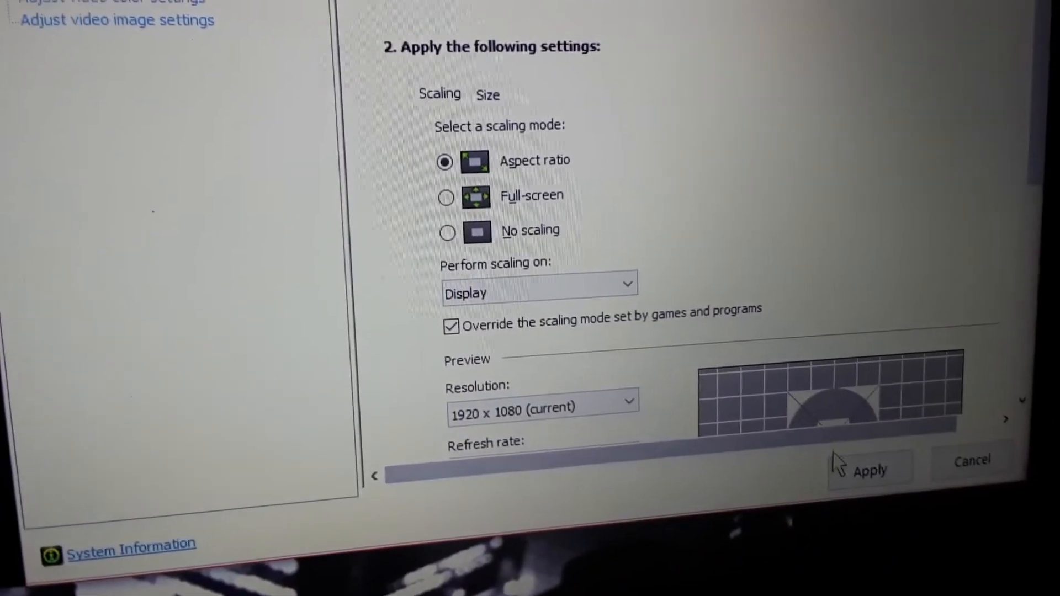
Step: Apply Display-side scaling so the active signal becomes 1920×1080, pending confirmation
click(872, 470)
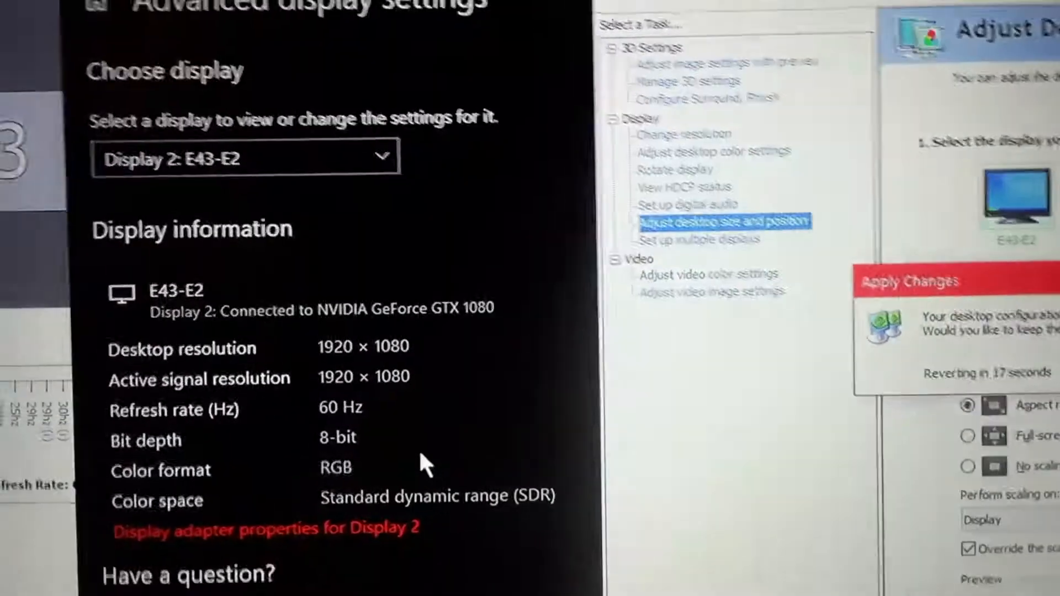